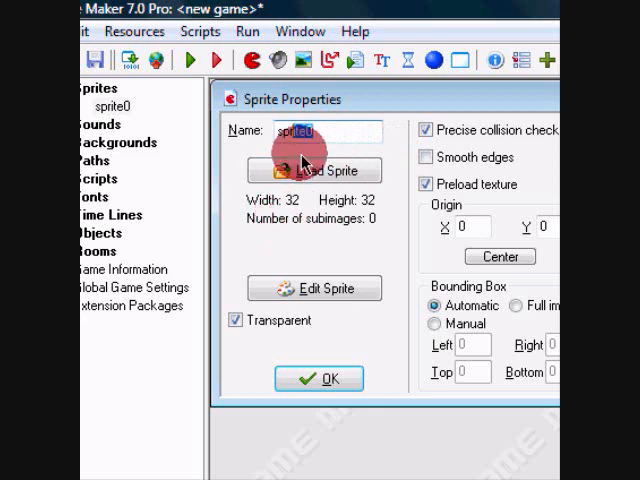
Name the new sprite spr_map1 and open it in the sprite editor
type("spr_")
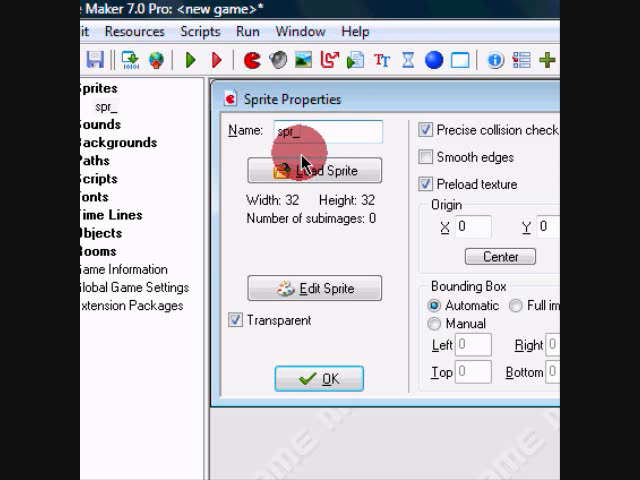
type("map1")
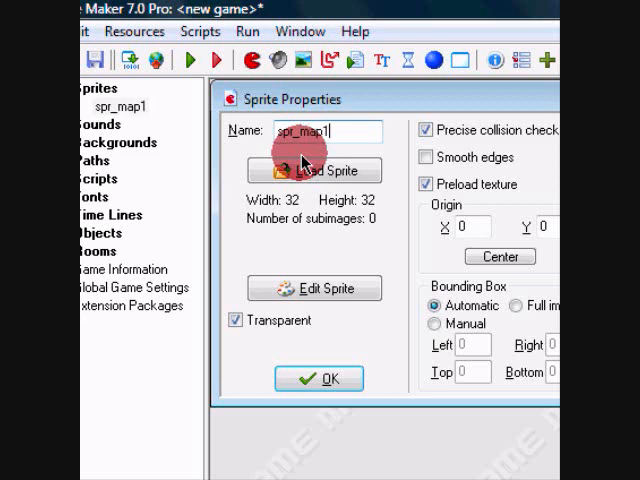
left_click(314, 288)
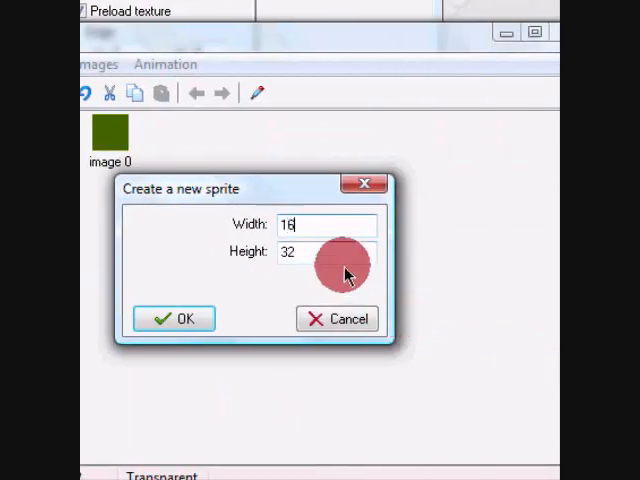
Create a 16×16 frame and paint a red circle on it
left_click(173, 318)
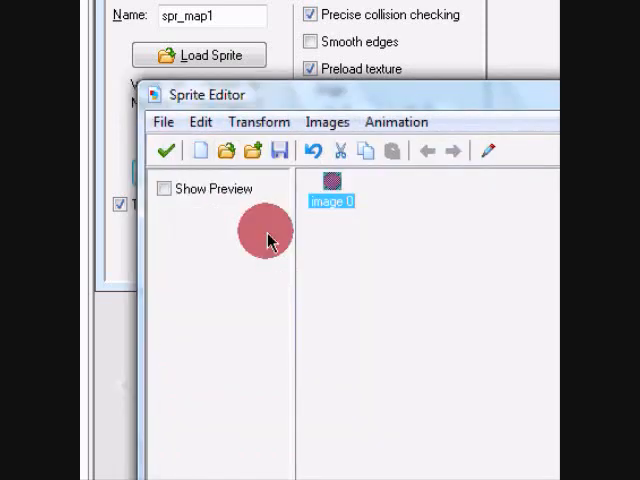
left_click(164, 188)
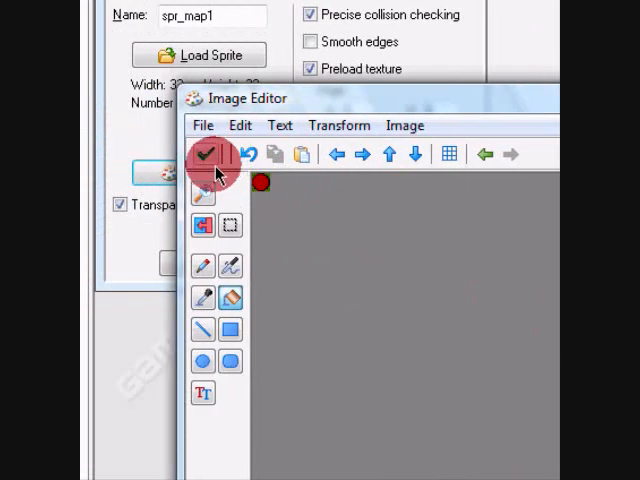
left_click(208, 155)
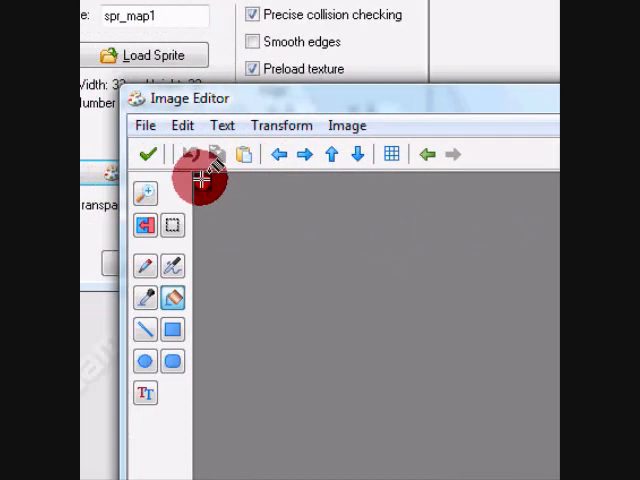
left_click(148, 153)
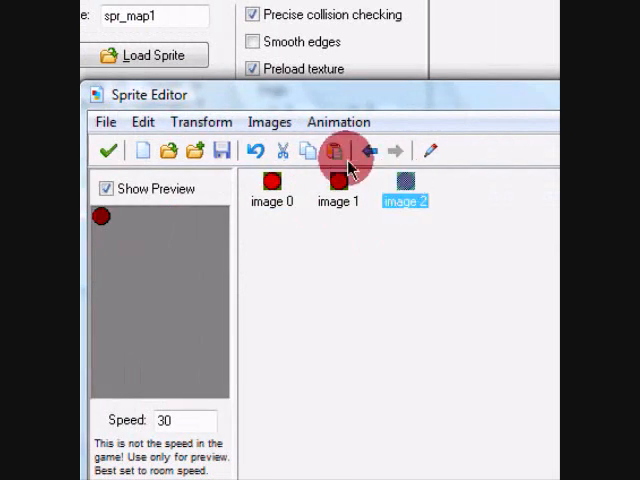
Duplicate and darken the circle frame, then add the frames in reverse
left_click(334, 150)
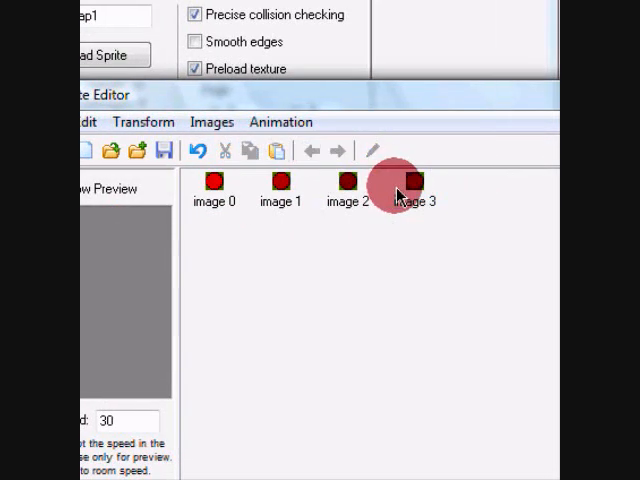
double_click(395, 183)
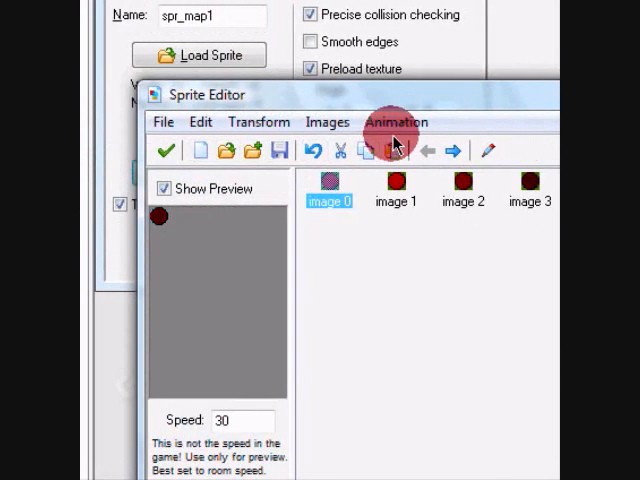
left_click(396, 122)
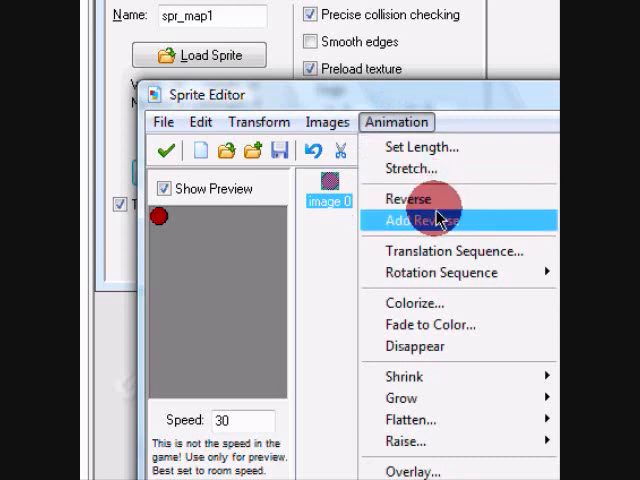
left_click(420, 219)
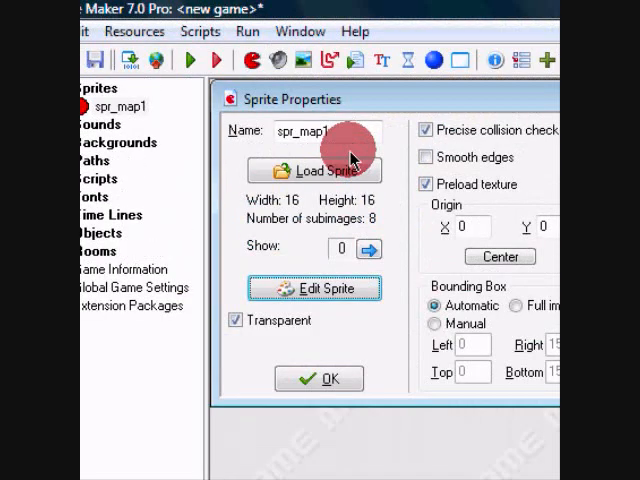
Save spr_map and create obj_maplevel1 using the red map sprite
left_click(318, 378)
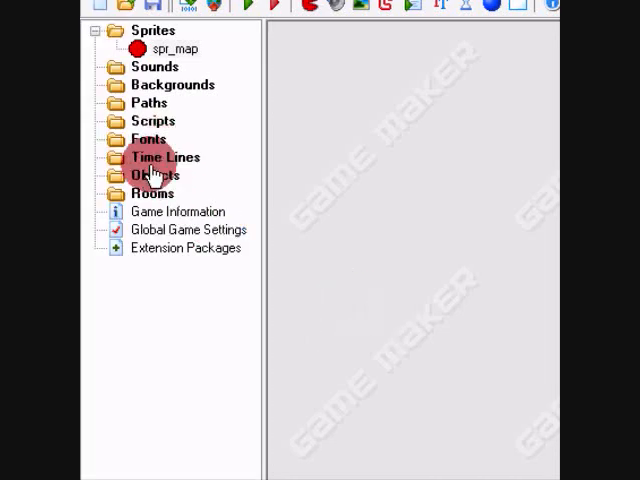
double_click(155, 175)
type("obj")
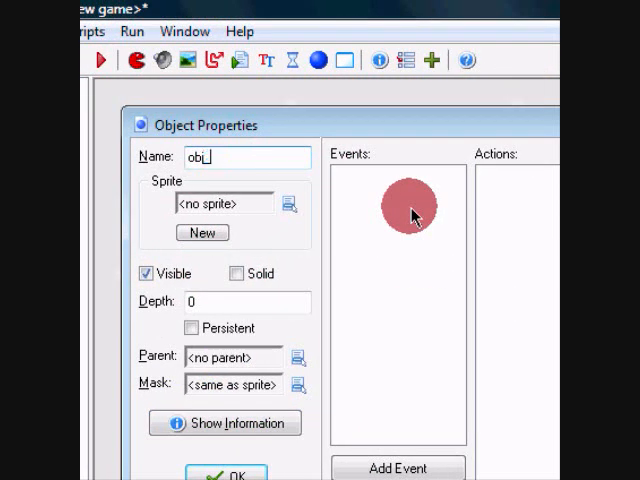
type("_map")
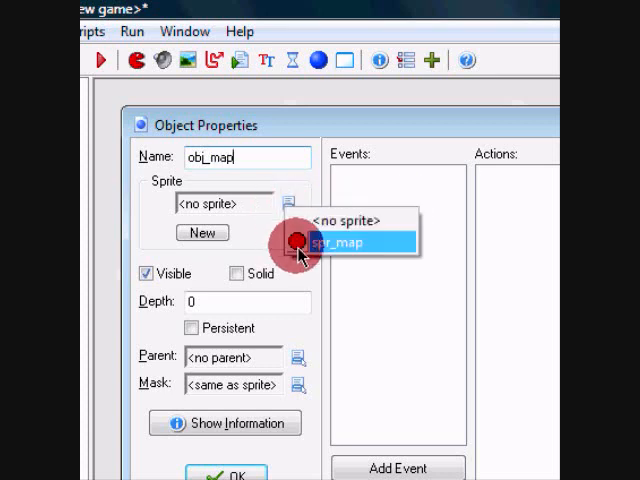
left_click(350, 242)
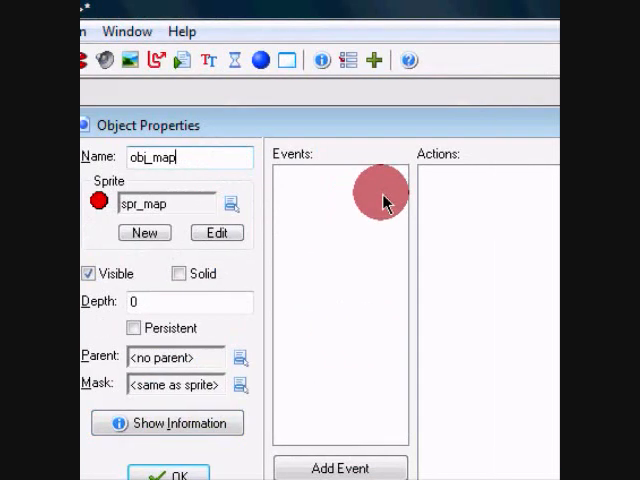
type("level")
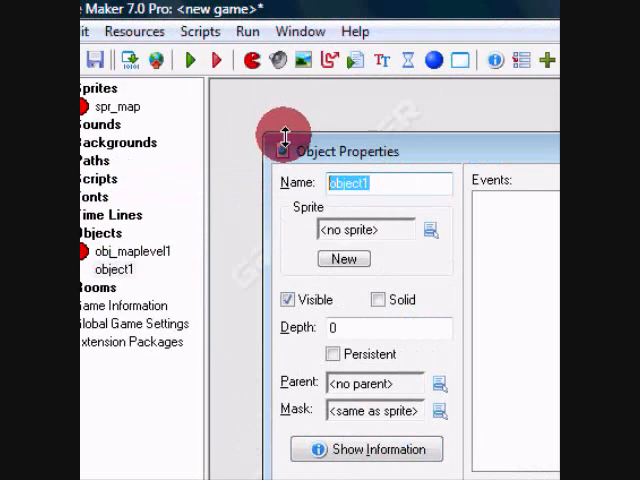
Give obj_levelselect a Game Start event setting global.levelselect to 1
type("obj_levelsel")
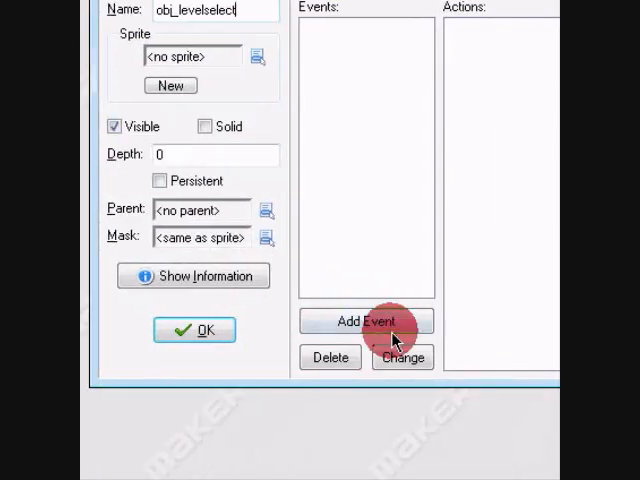
left_click(365, 321)
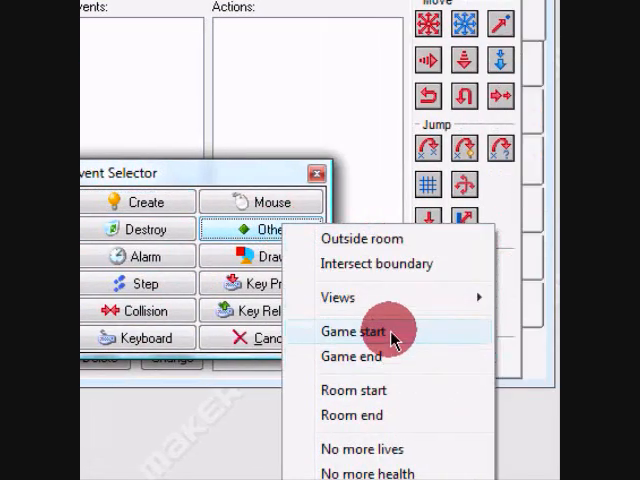
left_click(349, 330)
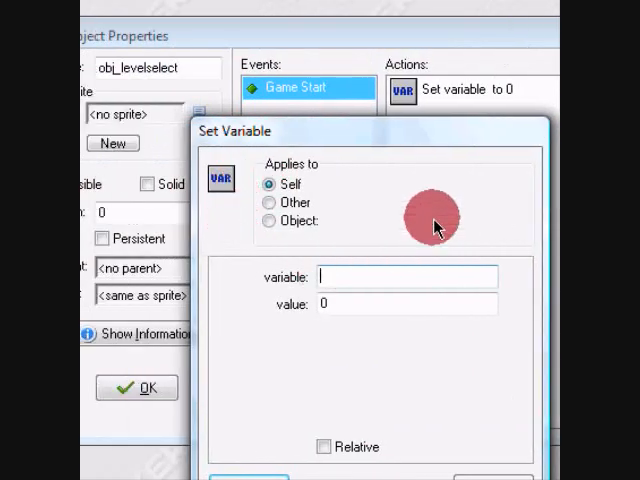
type("global.")
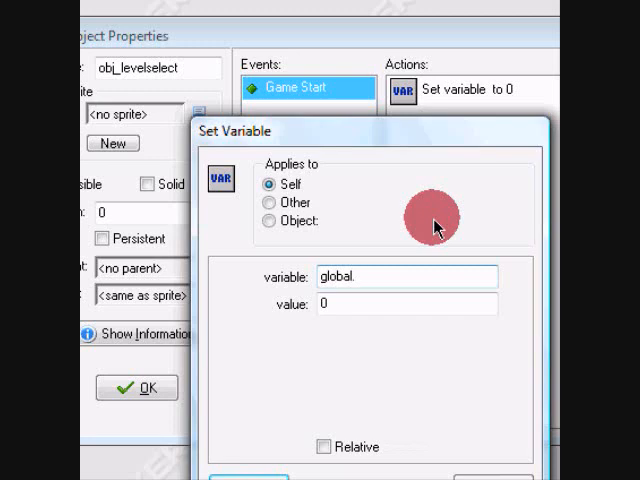
type("leve")
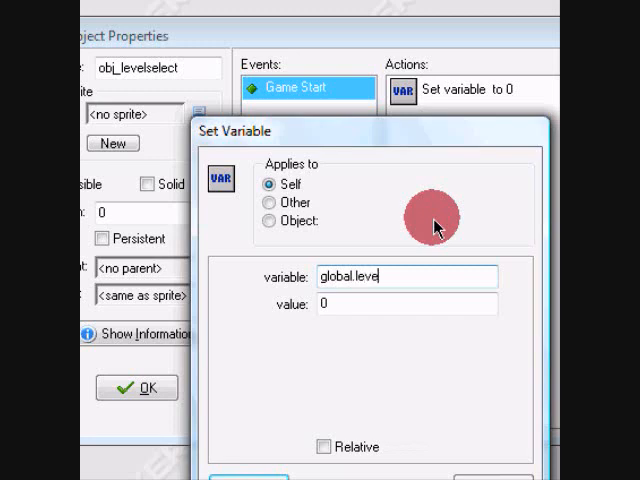
type("lselect")
left_click(407, 303)
type("1")
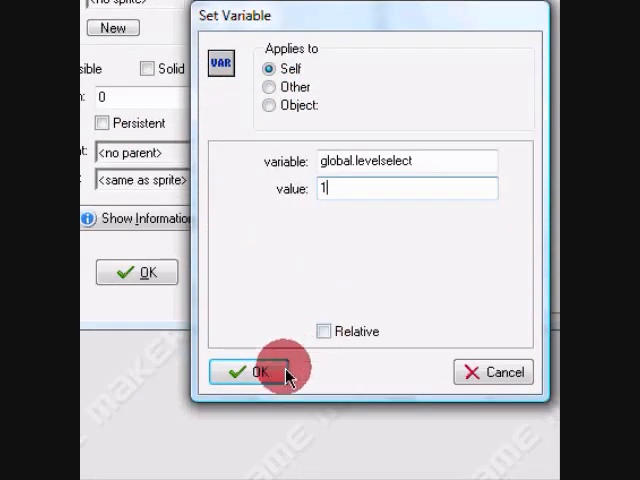
left_click(256, 371)
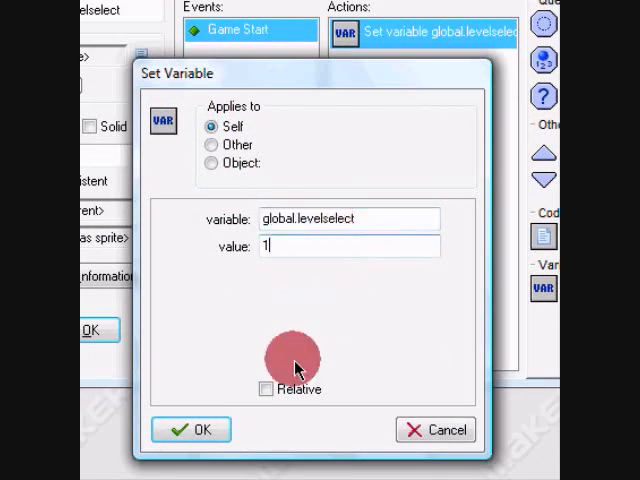
left_click(190, 429)
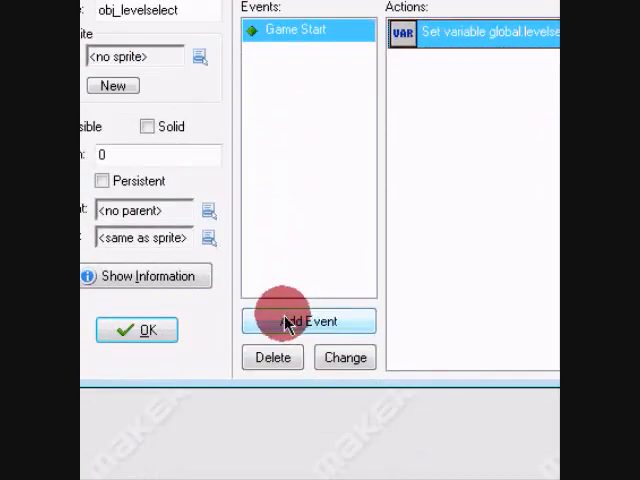
left_click(307, 321)
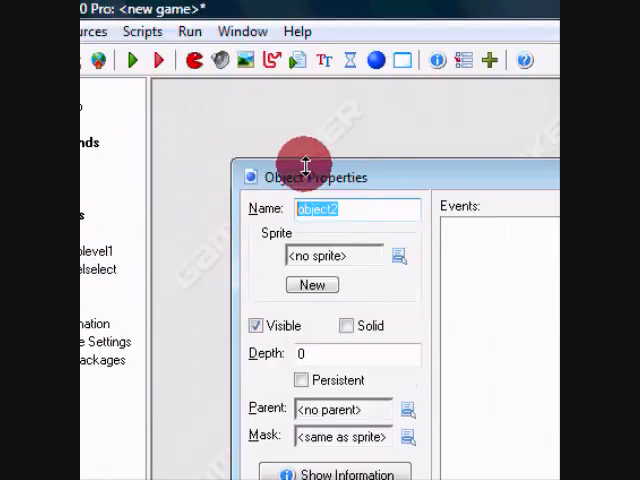
Add a Create event to obj_roomcheck setting global.roomendcheck to 0
type("obj")
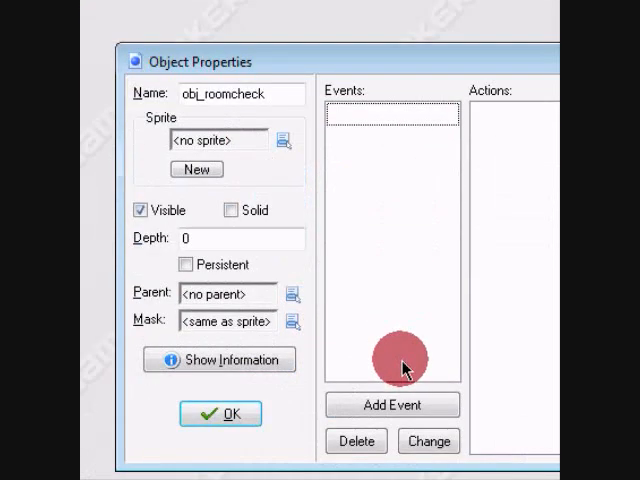
left_click(391, 405)
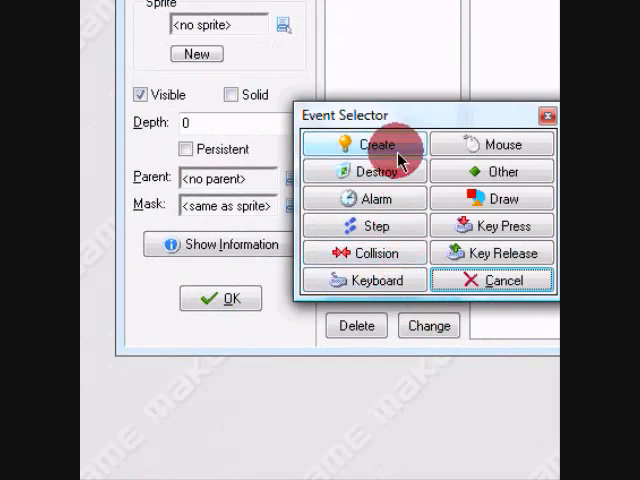
left_click(365, 144)
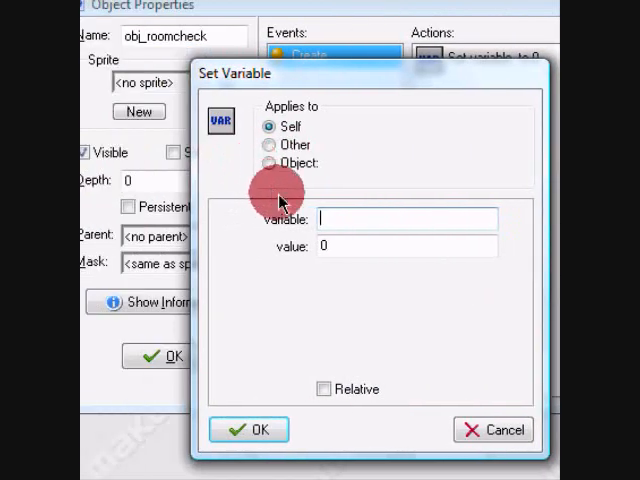
type("global.")
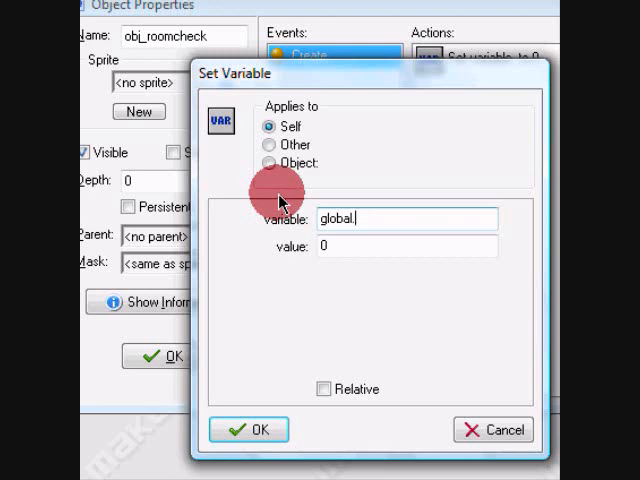
type("roomche")
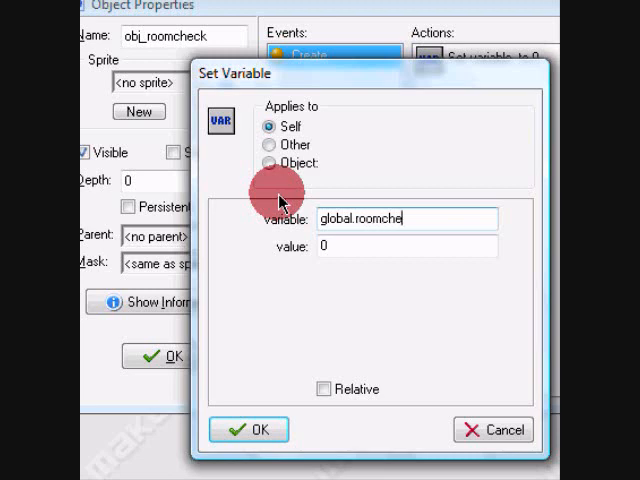
type("ck")
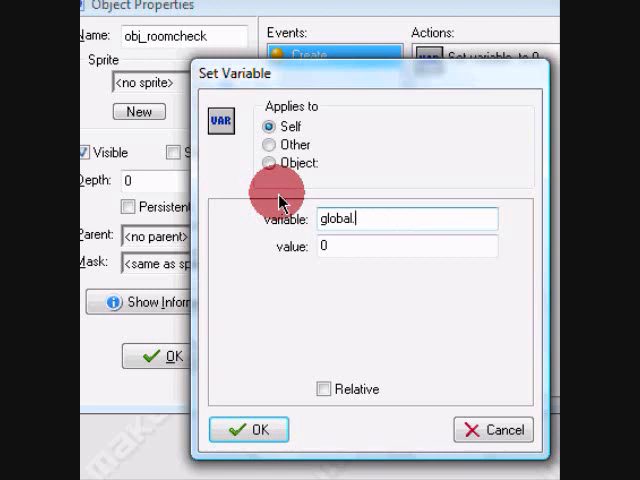
type("roomendcheck")
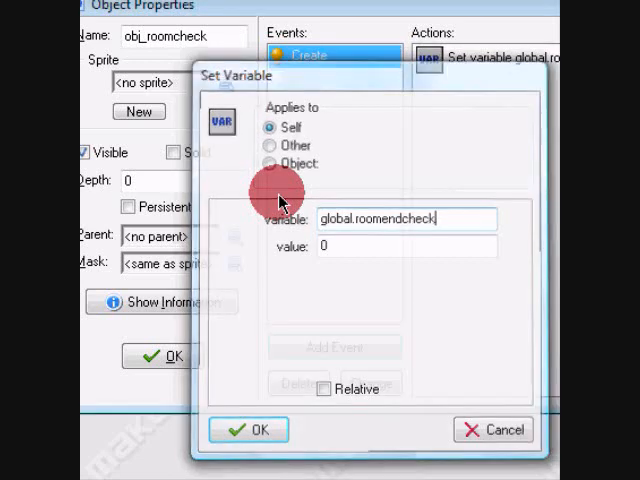
left_click(249, 429)
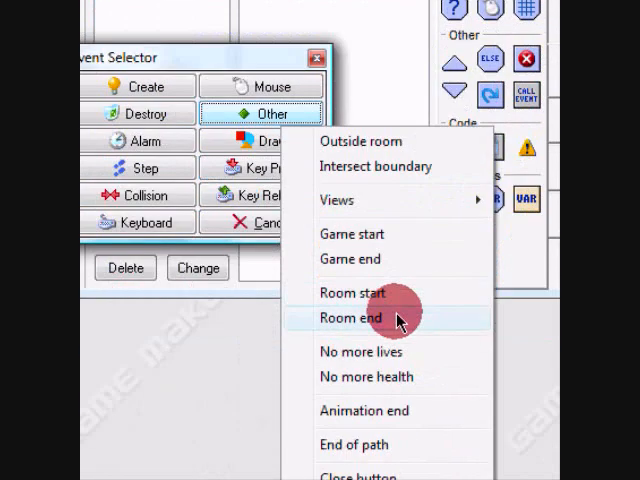
Add a Room End event relatively adding 1 to global.levelselect, then close obj_roomcheck
left_click(352, 317)
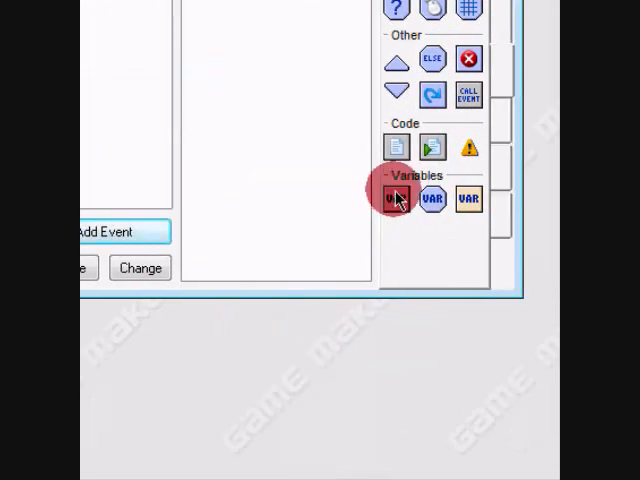
left_click(396, 199)
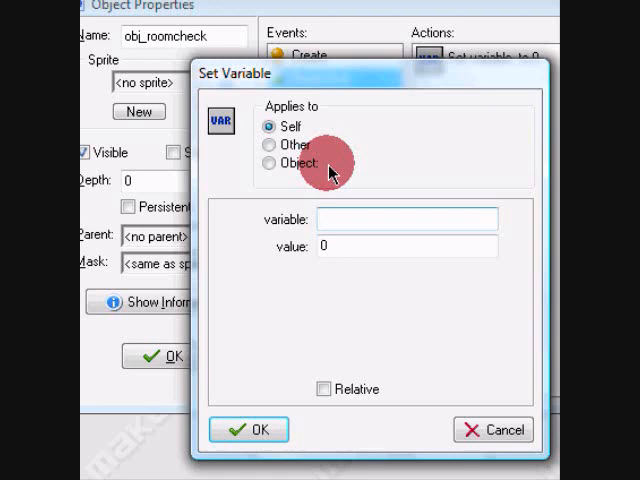
type("global,")
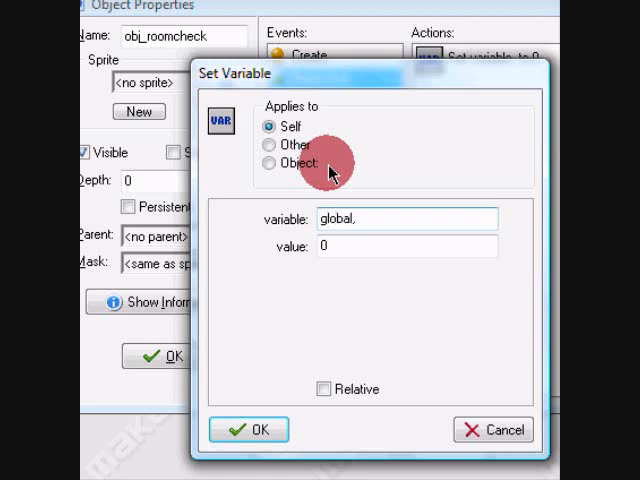
left_click(249, 429)
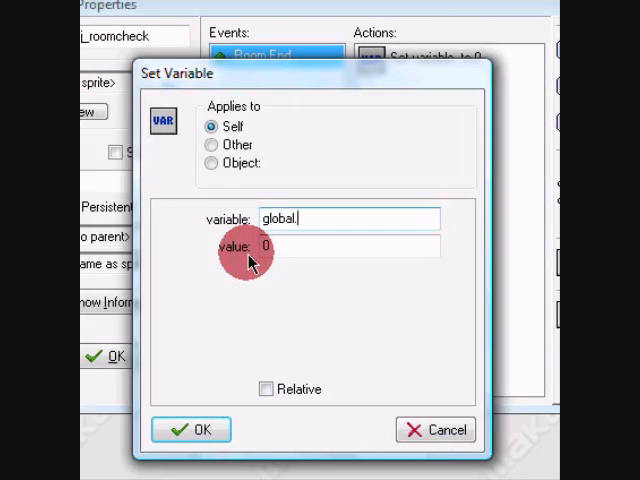
type("levelselect")
left_click(349, 246)
type("1")
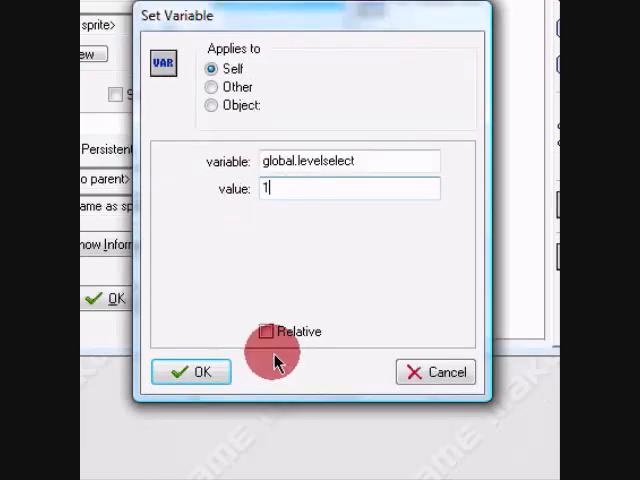
left_click(267, 331)
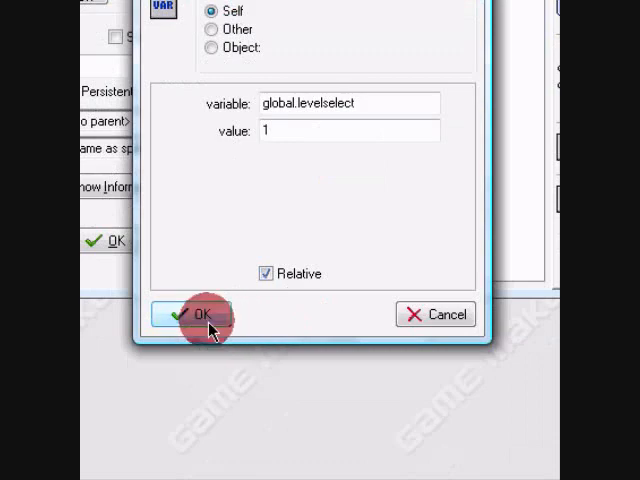
left_click(201, 314)
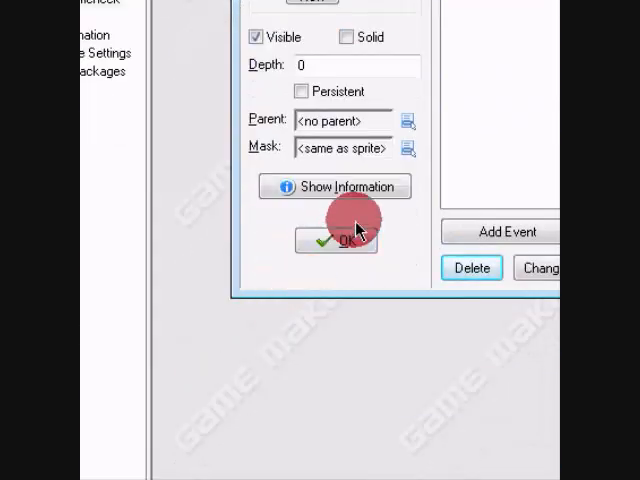
left_click(336, 241)
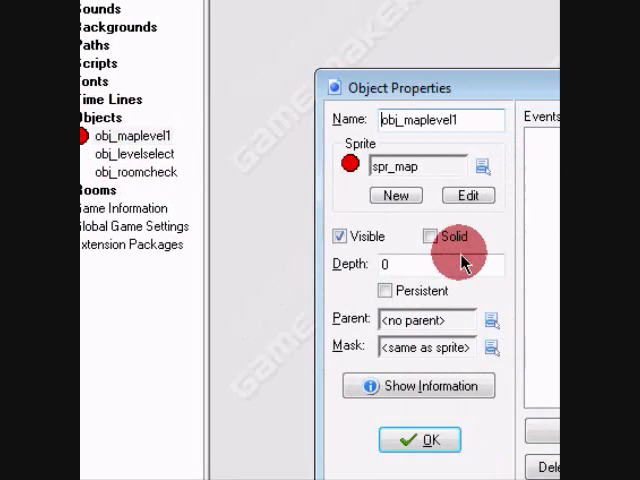
Add a Step event with an Execute Code action to obj_maplevel1
left_click(360, 316)
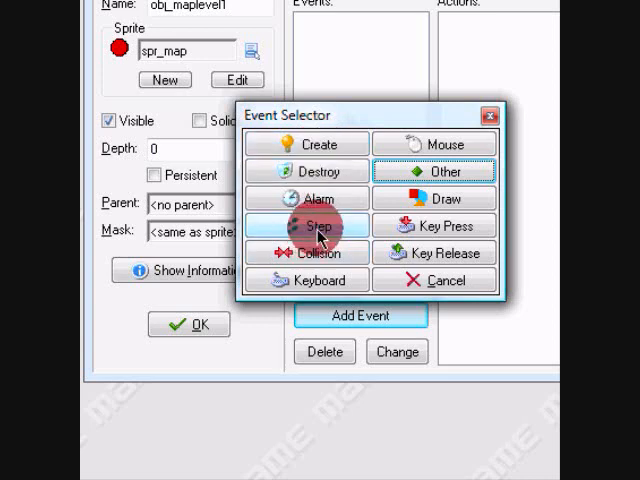
left_click(306, 225)
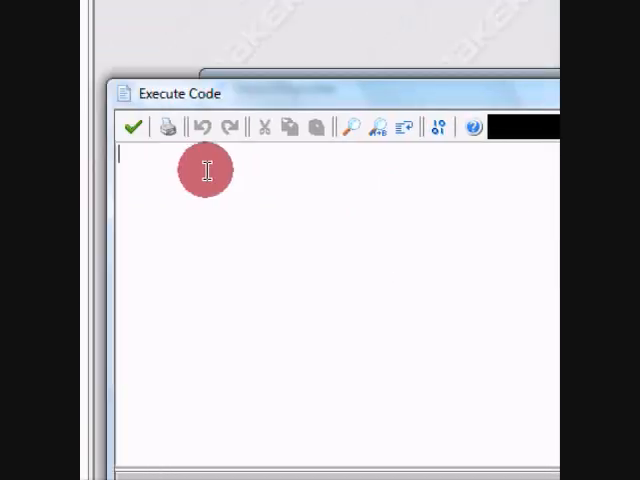
type("1")
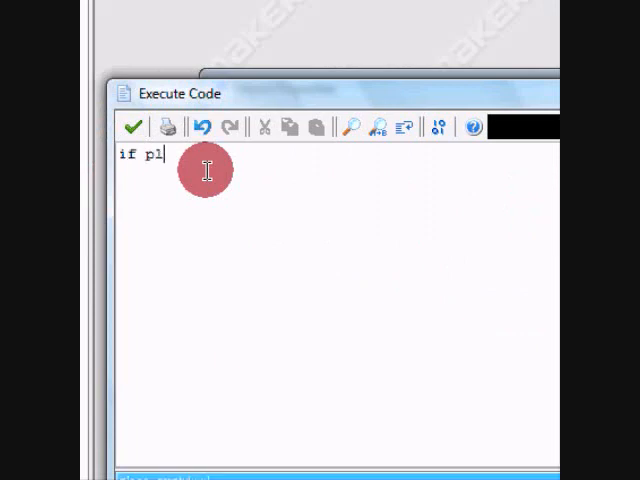
key("Backspace")
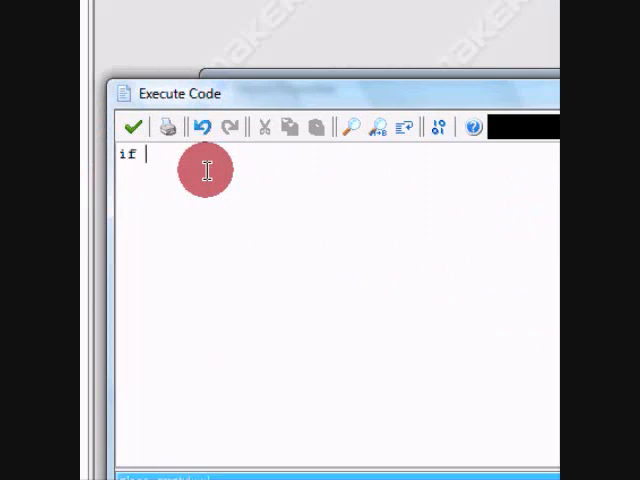
Write code: if global.levelselect = 1 {visible = true} else {instance_destroy()}
type("global.")
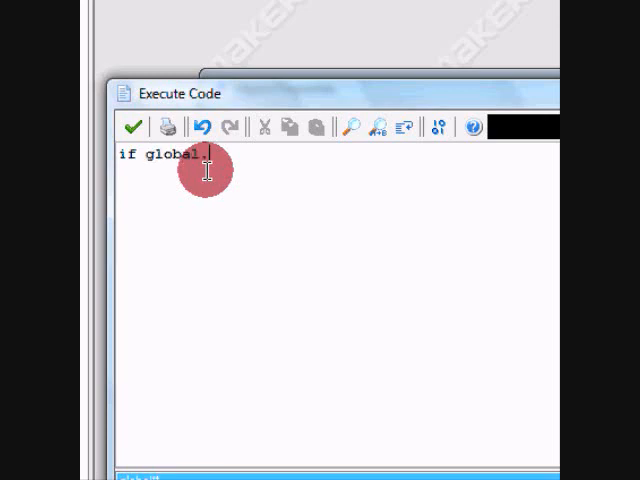
type("levelsel")
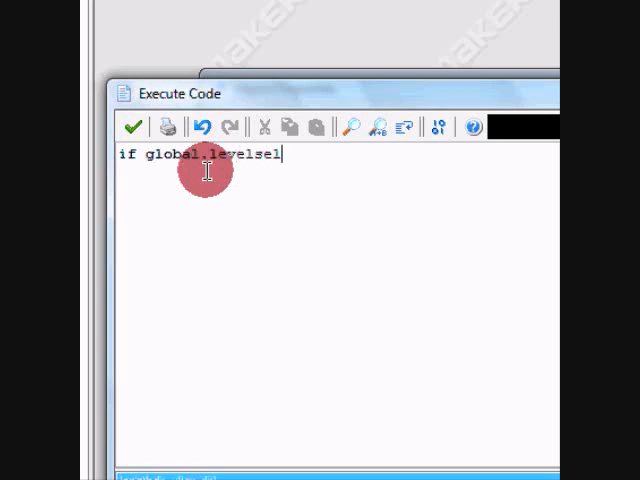
type("ect")
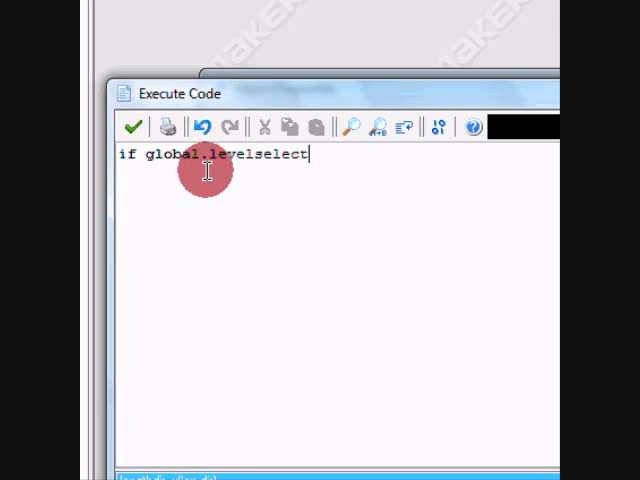
type("=")
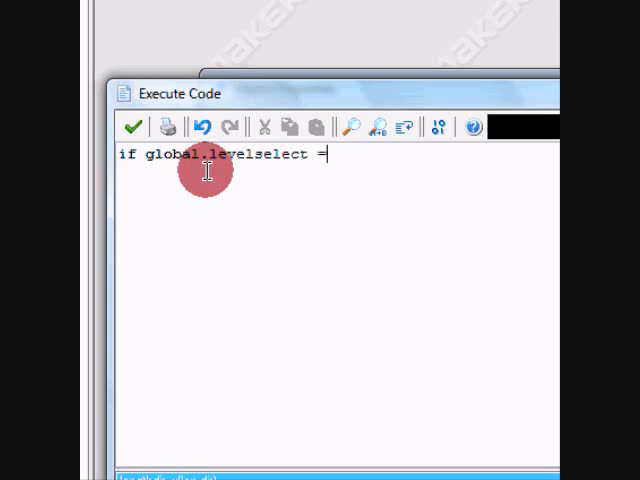
type("1{")
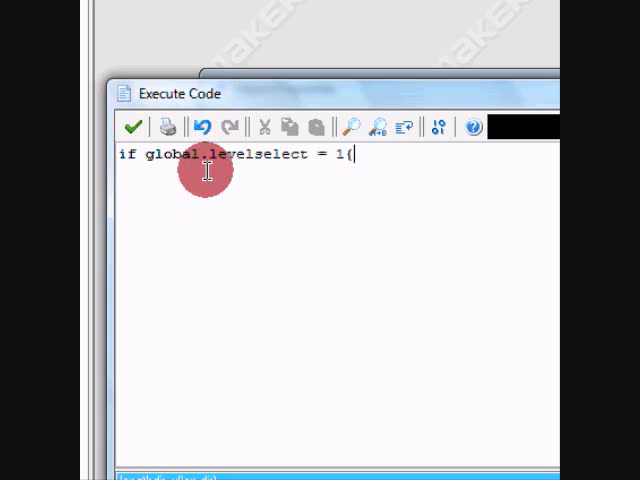
type("visible")
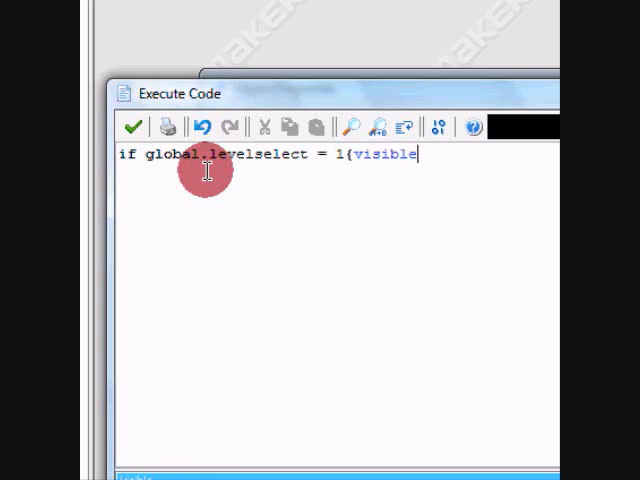
type("= true")
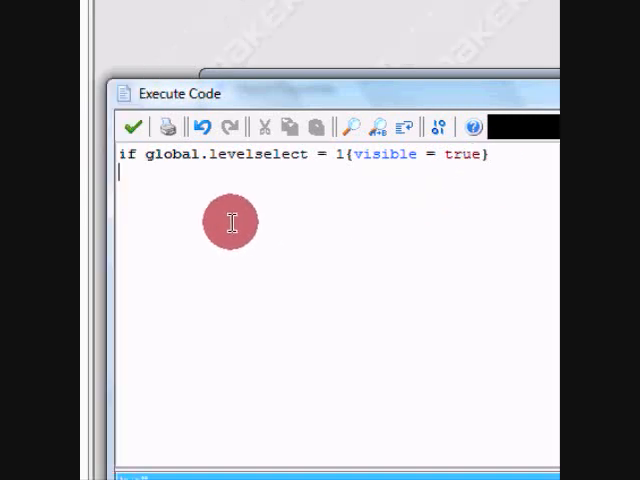
type("else")
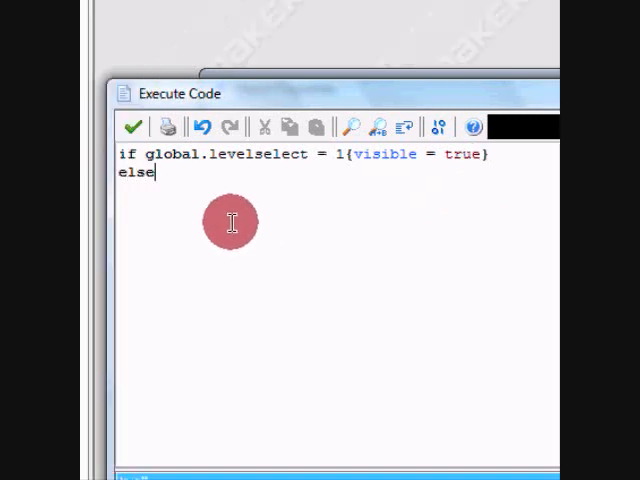
type("{")
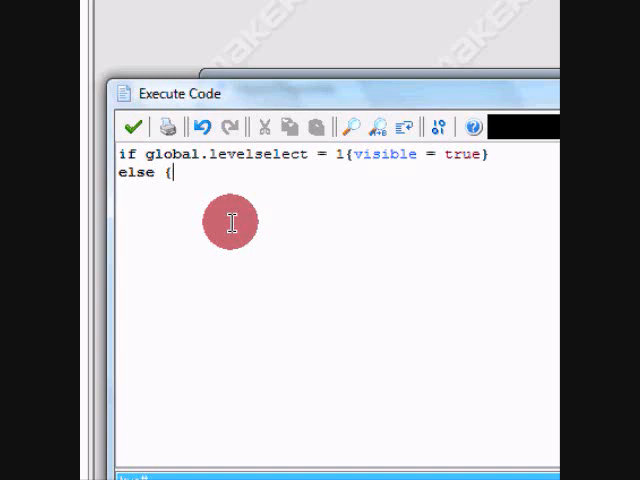
type("instanc")
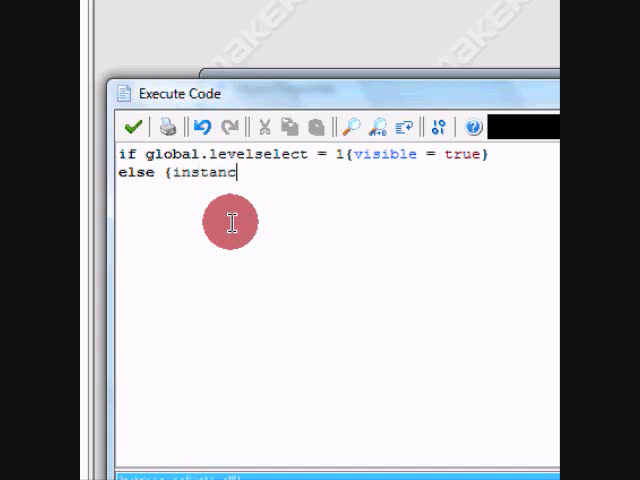
type("e_destroy(")
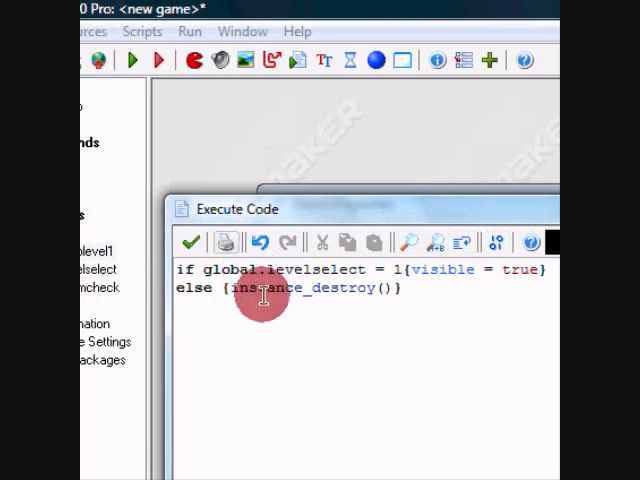
Duplicate obj_maplevel1 and rename the copy obj_maplevel2
right_click(405, 255)
type("o")
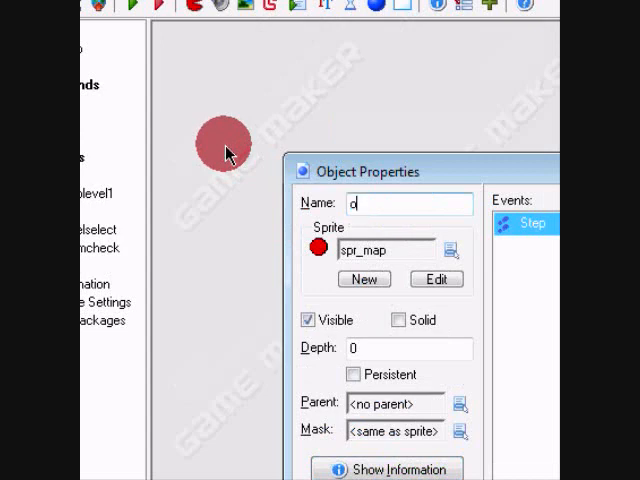
type("bj_map")
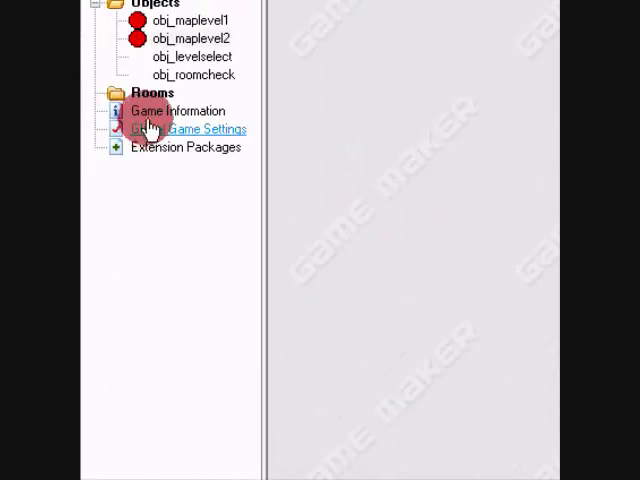
Create sprite spr_back with a 64×32 image showing the text Back
right_click(148, 89)
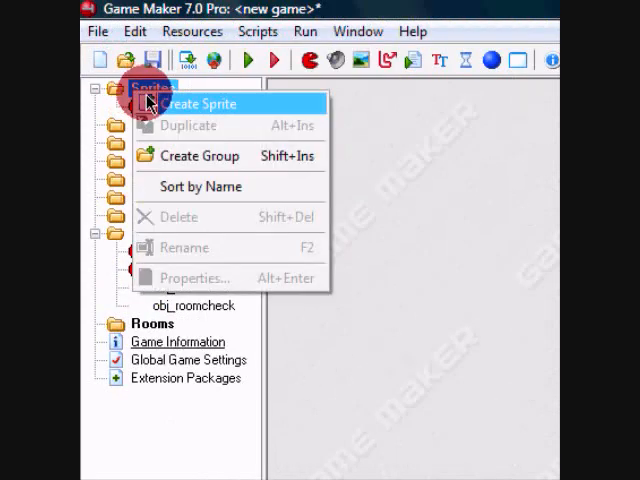
left_click(199, 103)
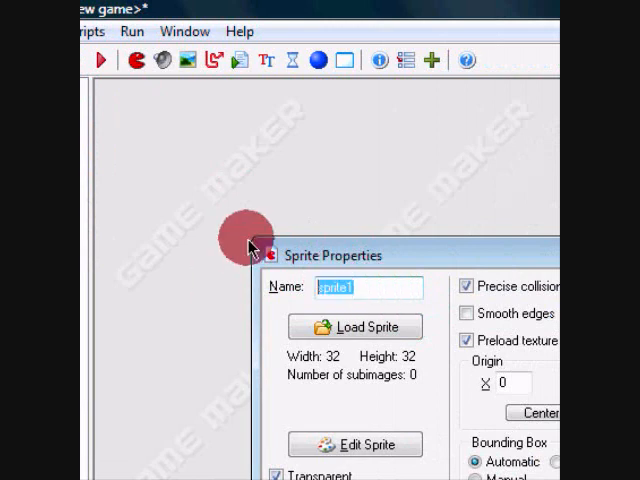
type("spr_back")
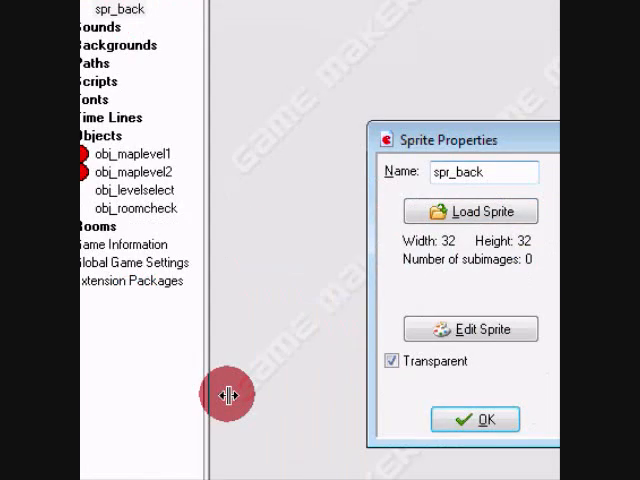
left_click(470, 328)
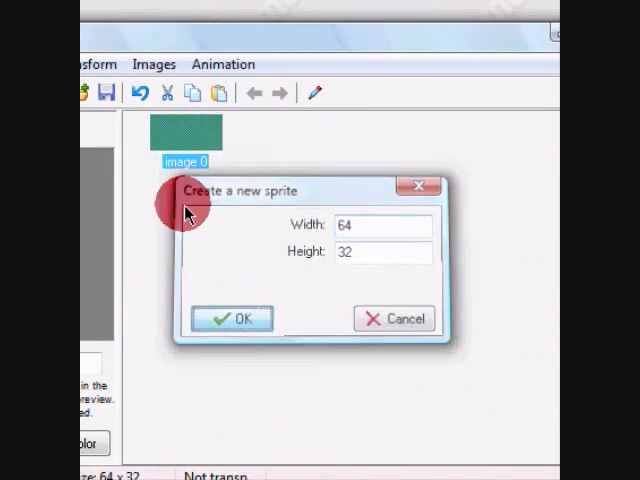
left_click(232, 318)
type("B")
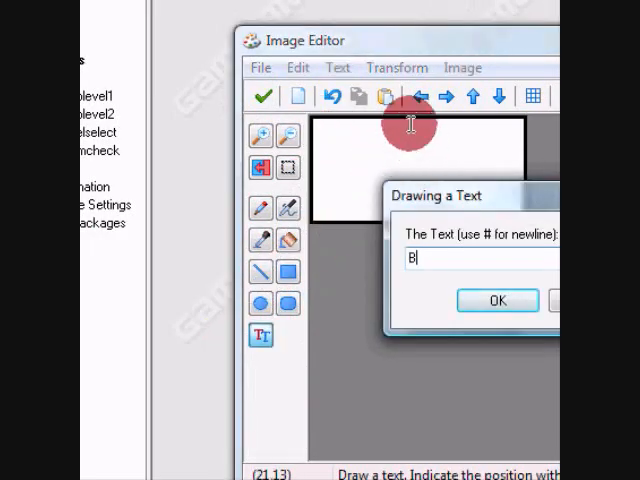
left_click(497, 300)
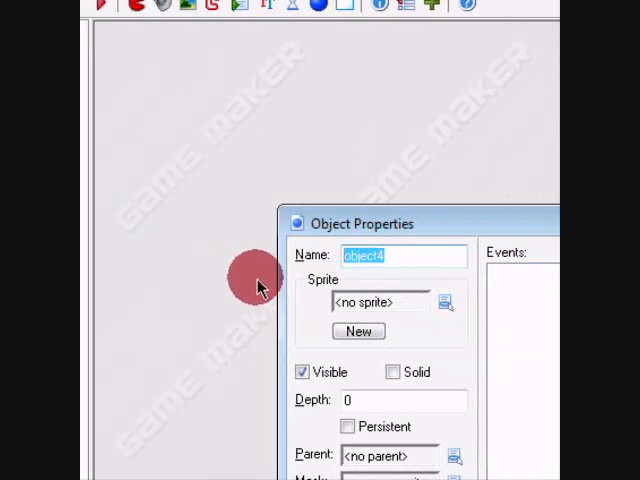
Name the object obj_back and create a room named LevelSelect as its fade target
type("obj_bad")
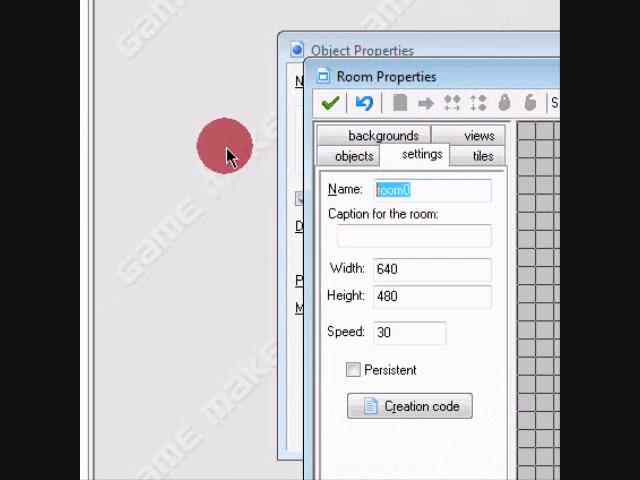
type("Level")
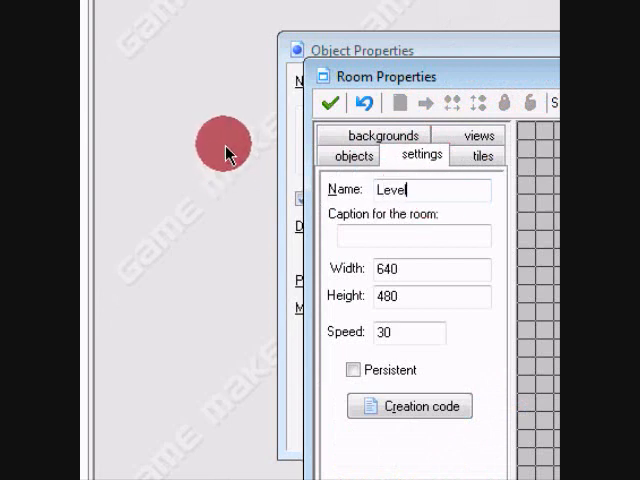
type("Select")
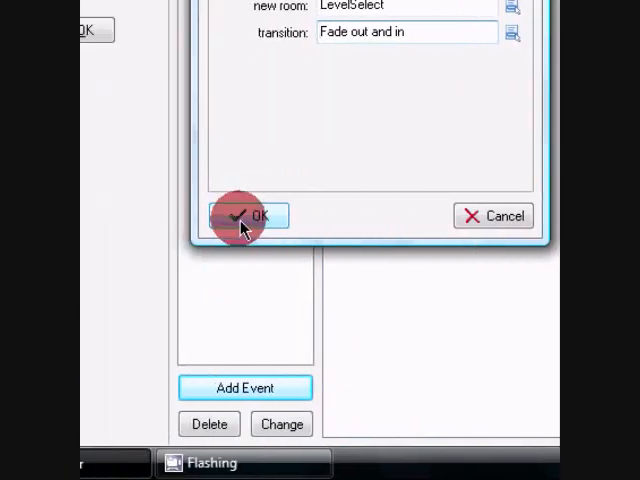
Confirm the LevelSelect fade action and make obj_maplevel1 go to room Level1 with a fade
left_click(252, 216)
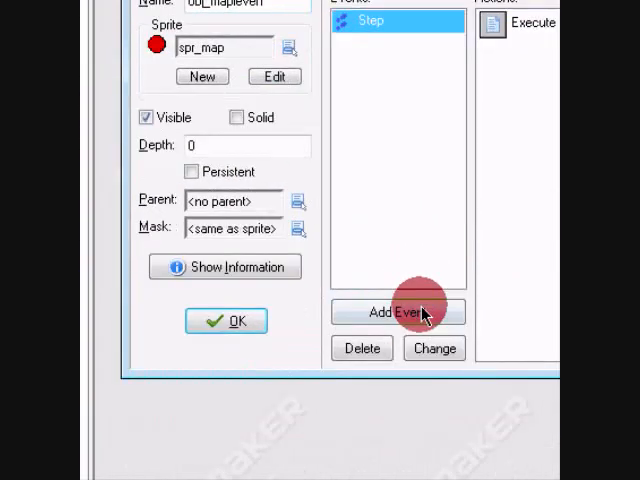
left_click(397, 312)
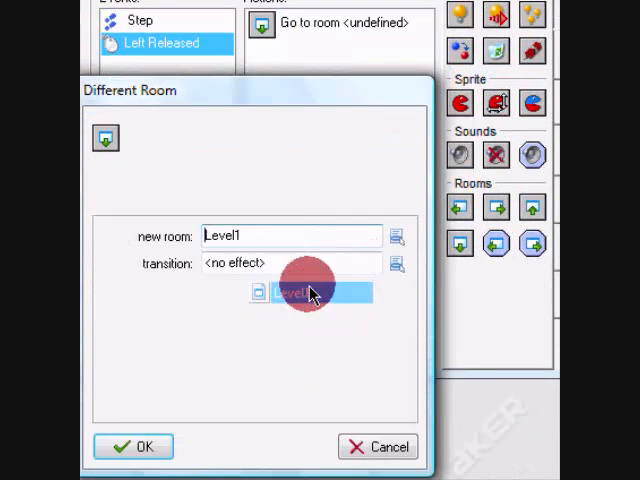
left_click(397, 263)
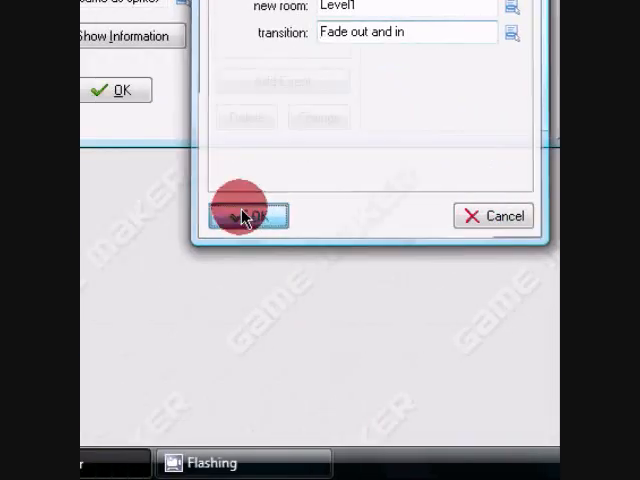
left_click(248, 216)
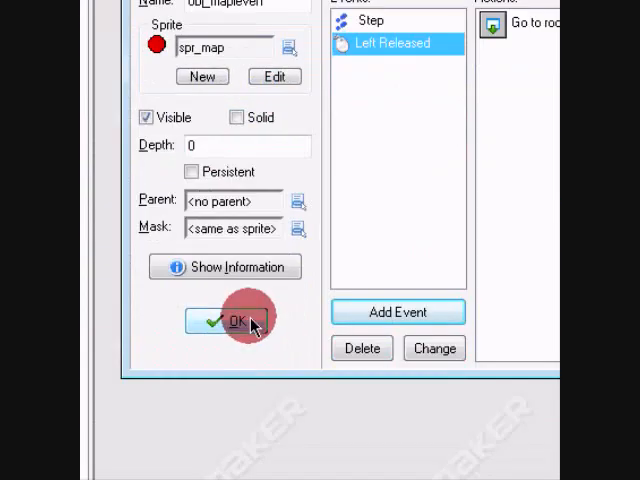
Finish obj_maplevel1 and make obj_maplevel2 go to room Level2 with a fade
left_click(236, 321)
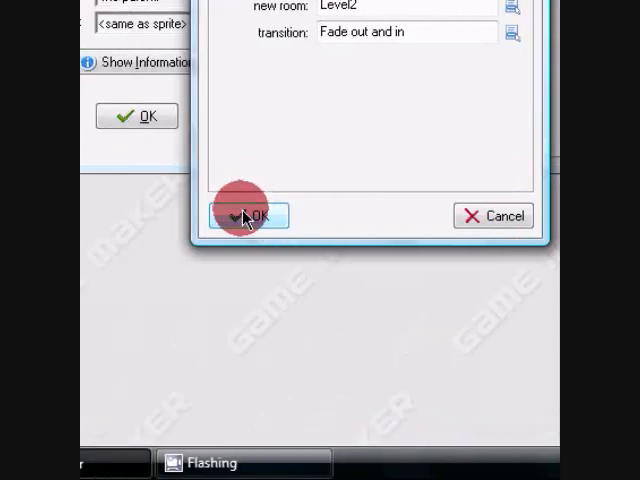
left_click(246, 216)
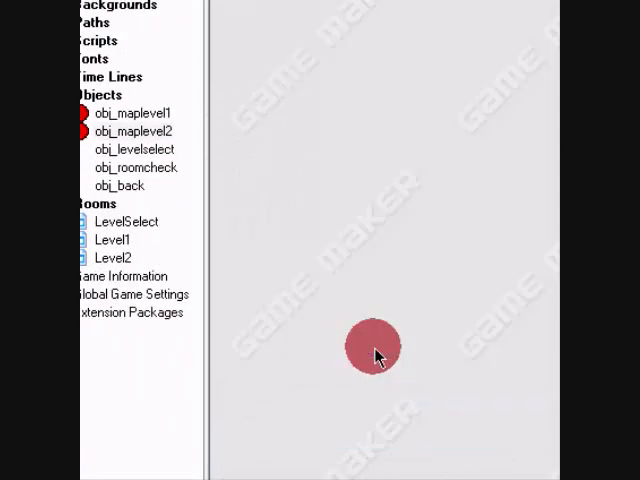
Add object code: if global.levelselect = 1, create obj_maplevel1 at 15,15
double_click(125, 149)
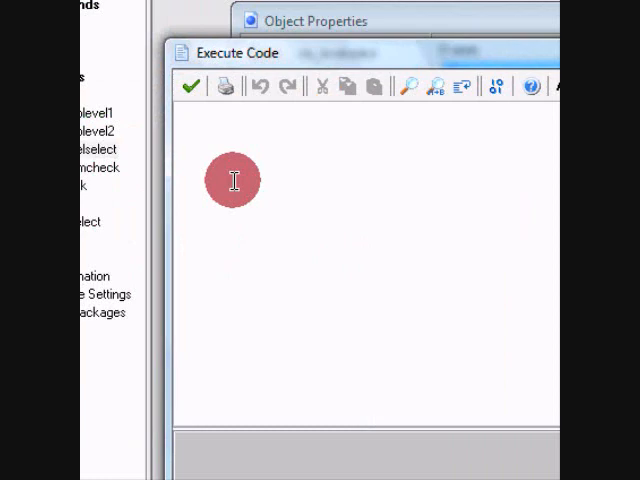
type("if global.")
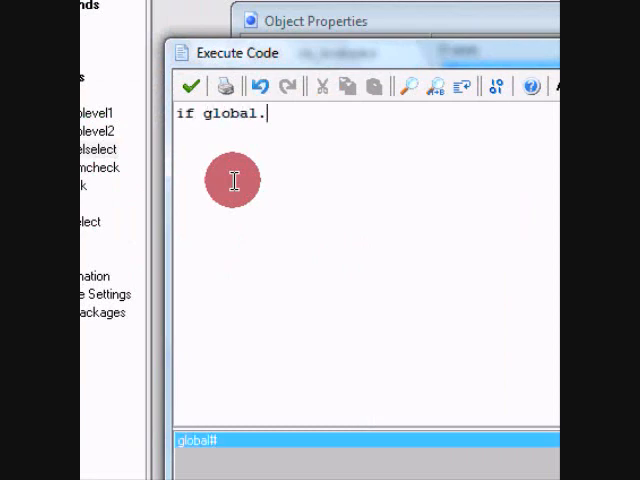
type("levelselect")
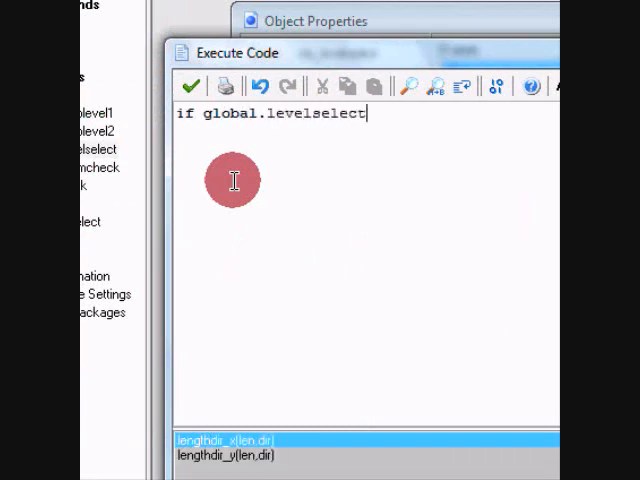
type("= 1 {instance_create(15,15,")
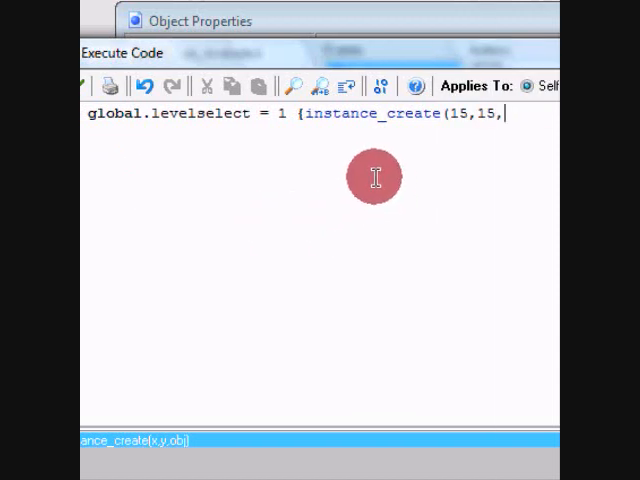
type("obj")
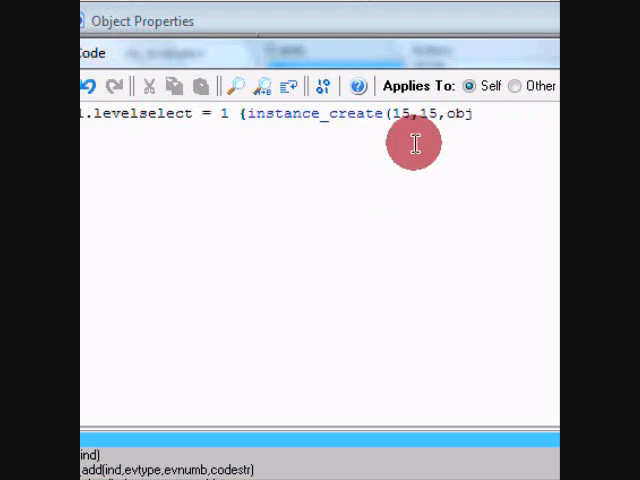
type("_")
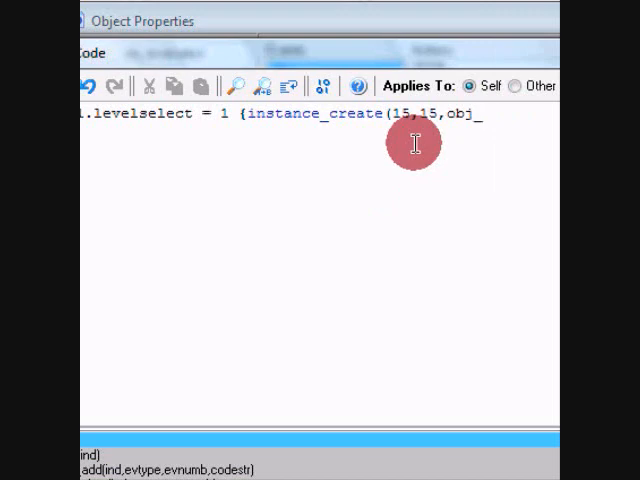
type("_lev")
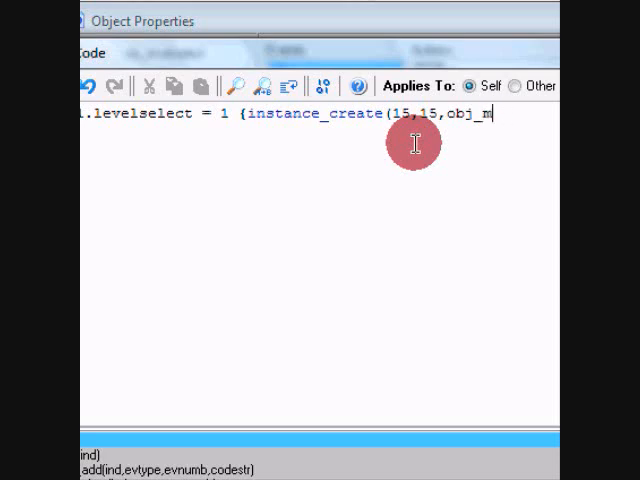
type("aplevel1")
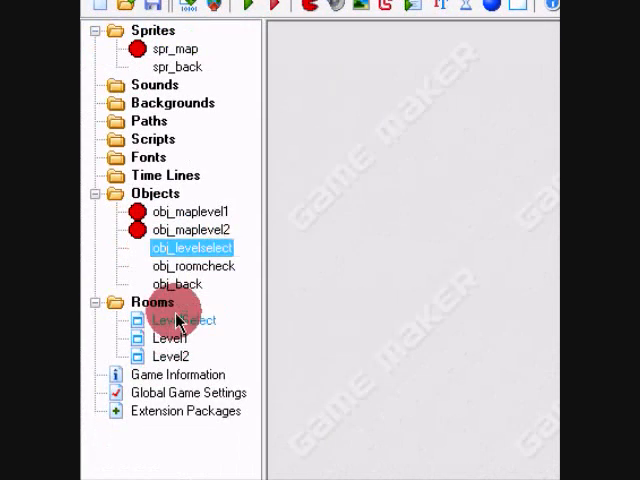
double_click(185, 320)
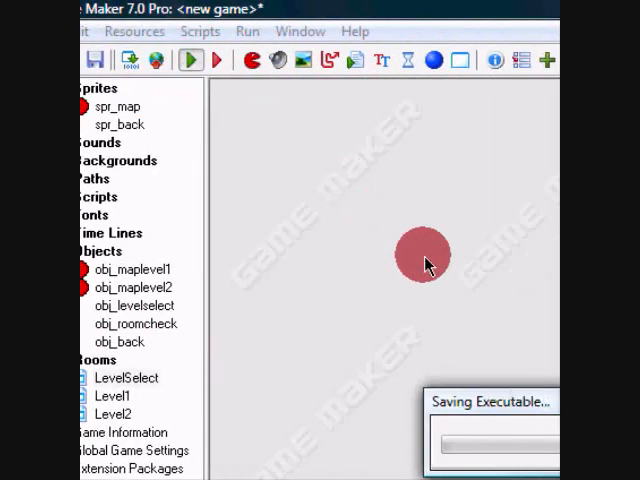
left_click(216, 60)
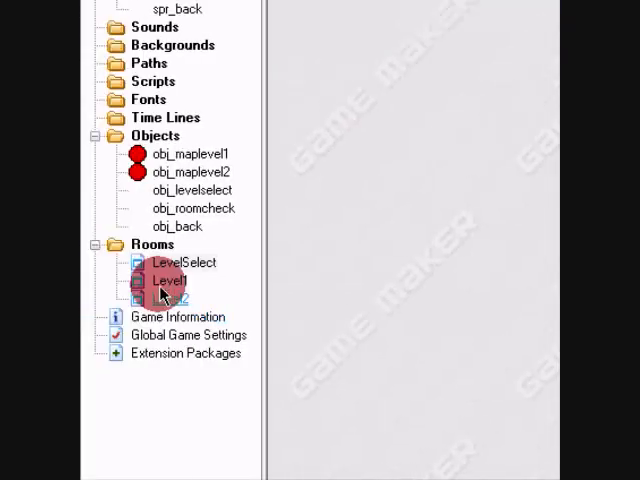
Set room Level1's caption to 'l1' and Level2's caption to 'l2'
double_click(158, 280)
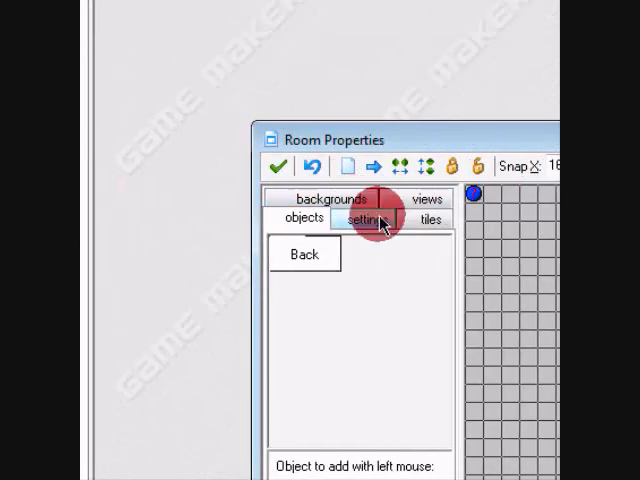
left_click(368, 218)
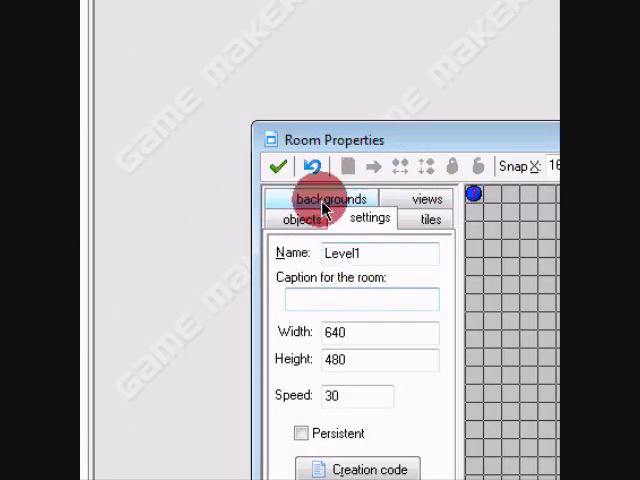
type("l1")
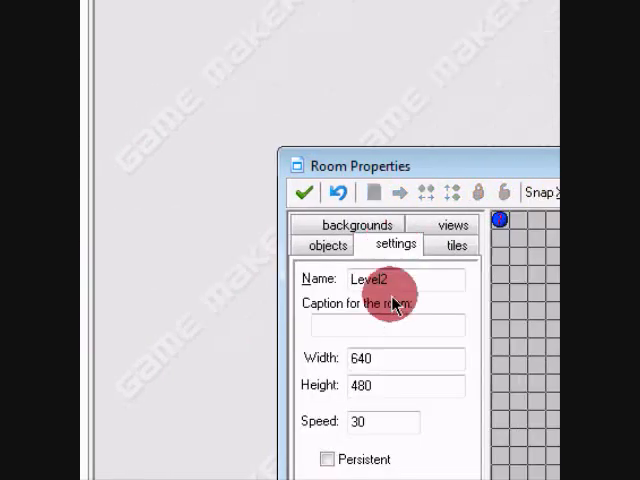
type("l2")
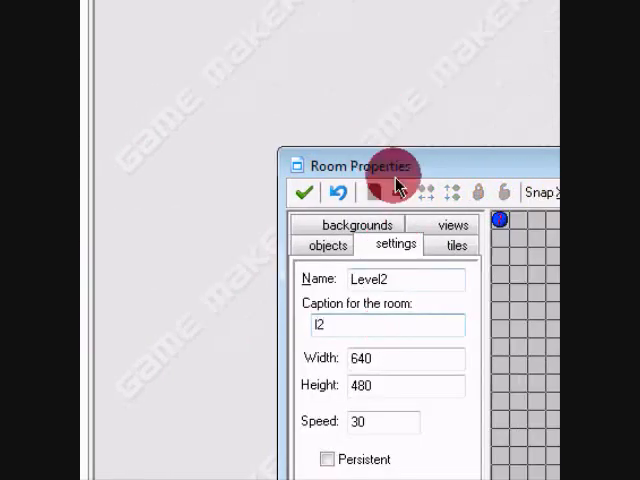